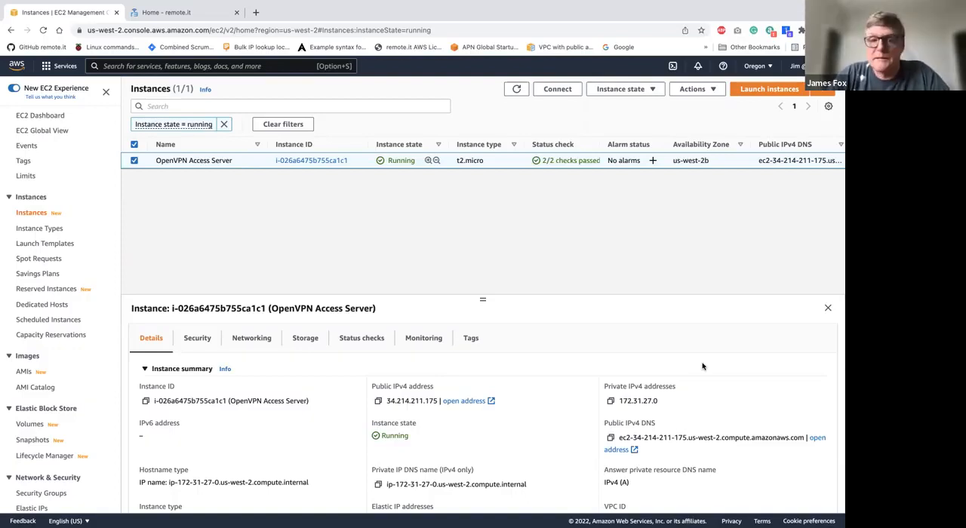
mouse_move(426, 202)
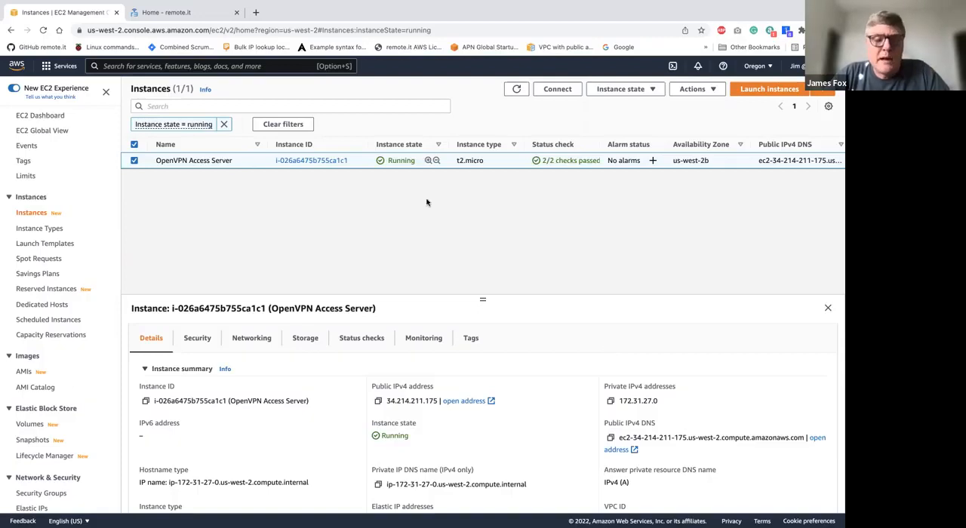
mouse_move(193, 160)
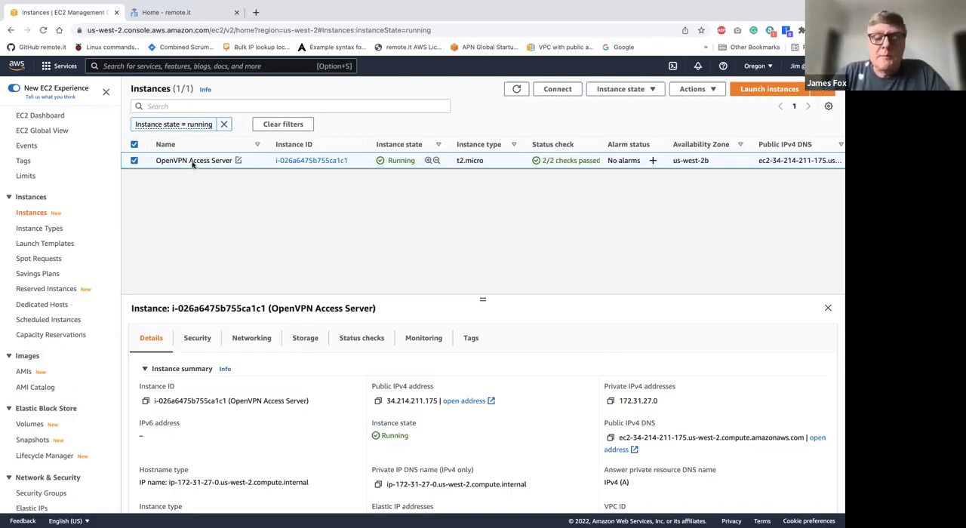
mouse_move(243, 178)
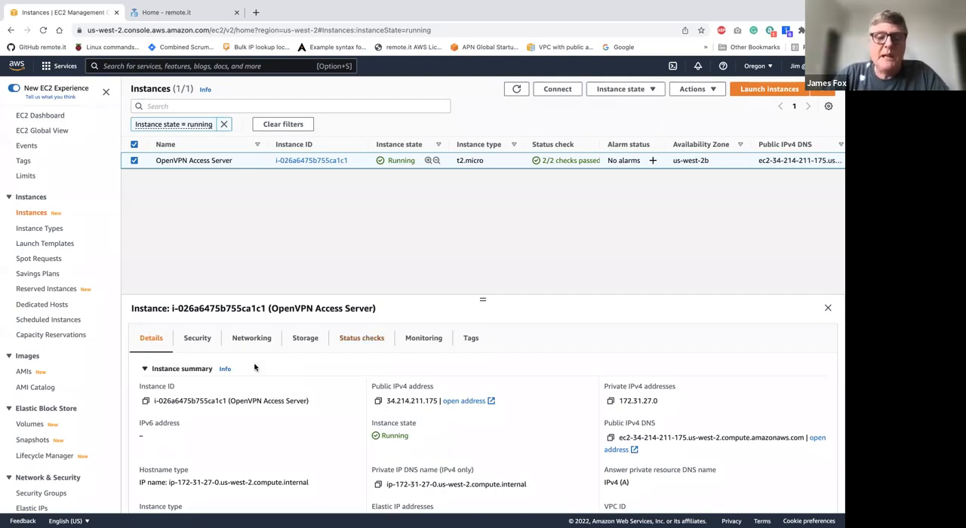
- Show the OpenVPN Access Server's security group with its single inbound TCP 443 rule
click(197, 337)
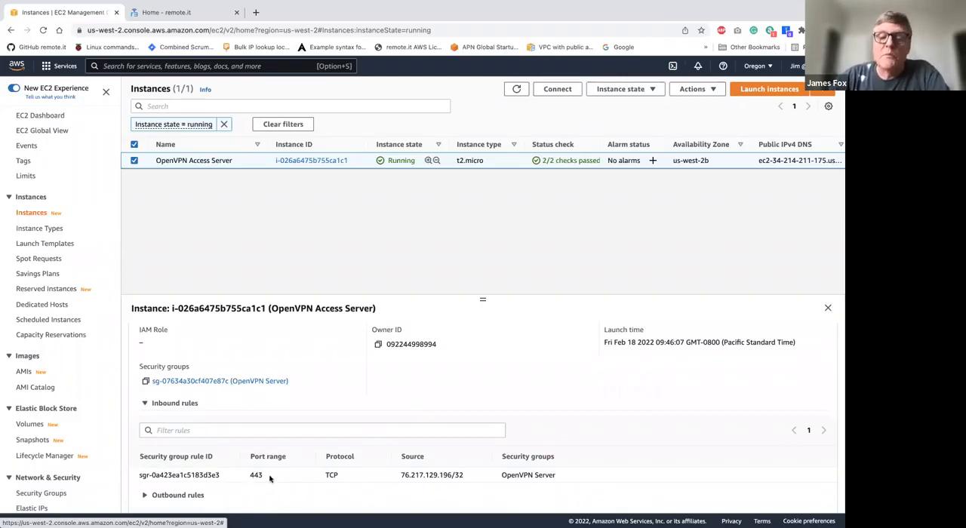
mouse_move(462, 268)
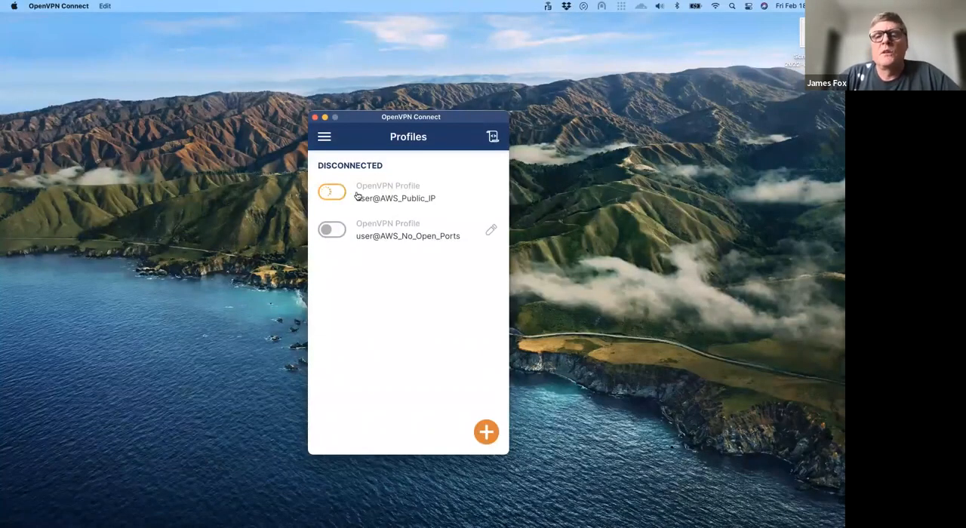
- Connect and then disconnect the AWS_Public_IP profile, then return to the EC2 console
click(332, 192)
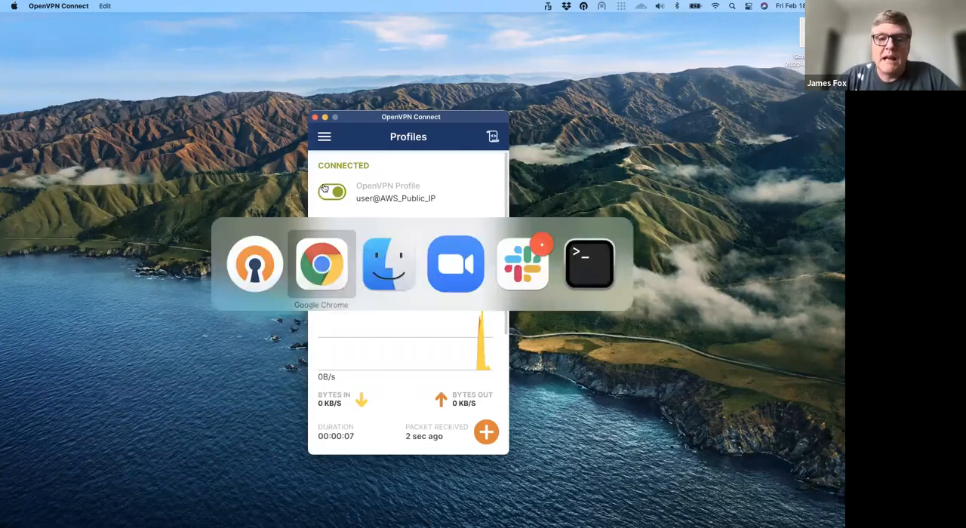
click(332, 191)
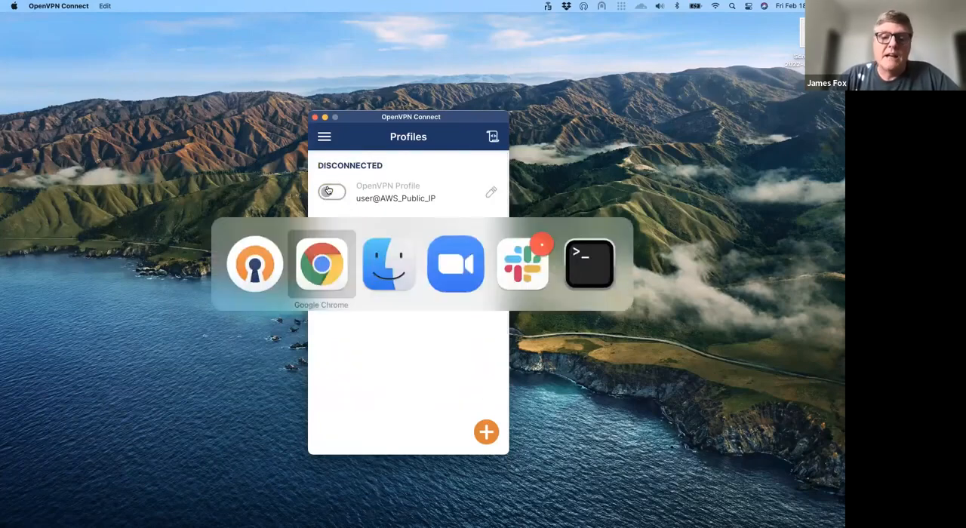
click(320, 264)
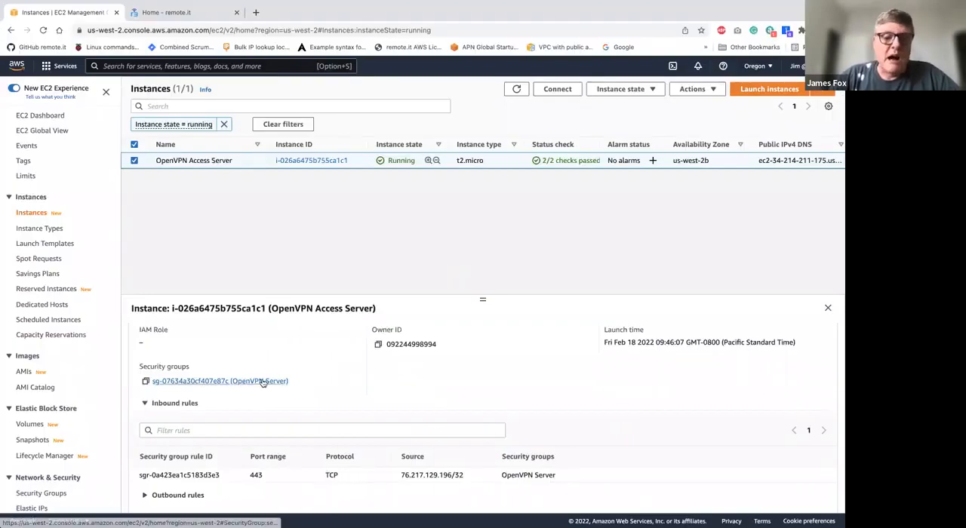
- Delete the HTTPS port 443 inbound rule from the OpenVPN Server security group and save
click(220, 381)
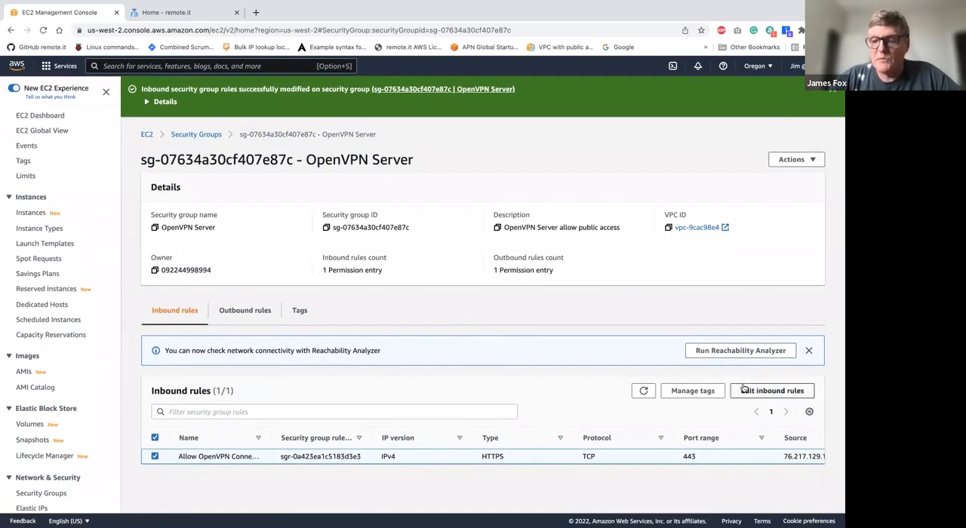
click(771, 390)
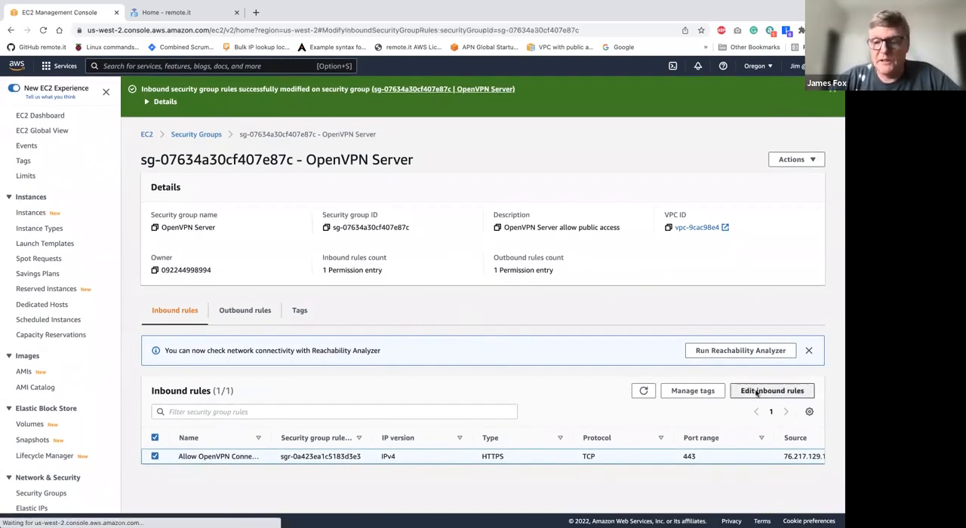
click(773, 390)
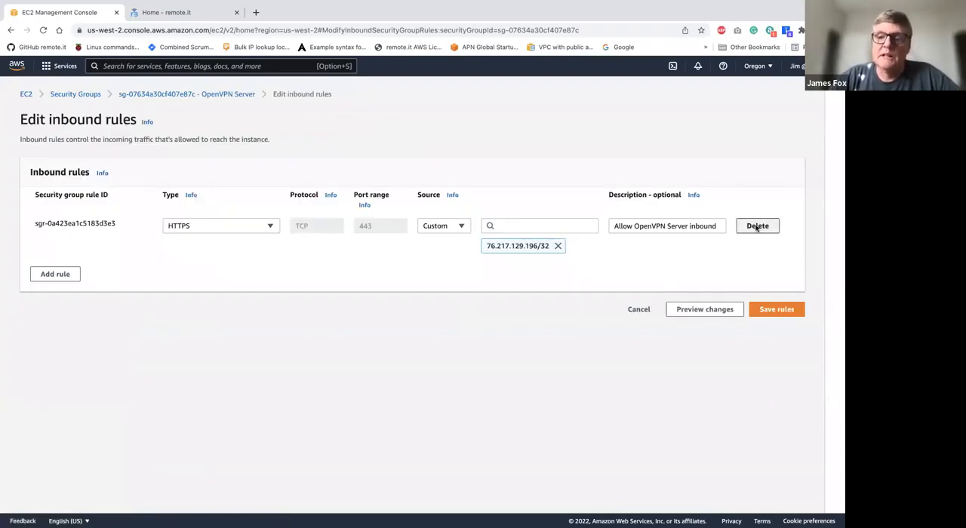
click(757, 226)
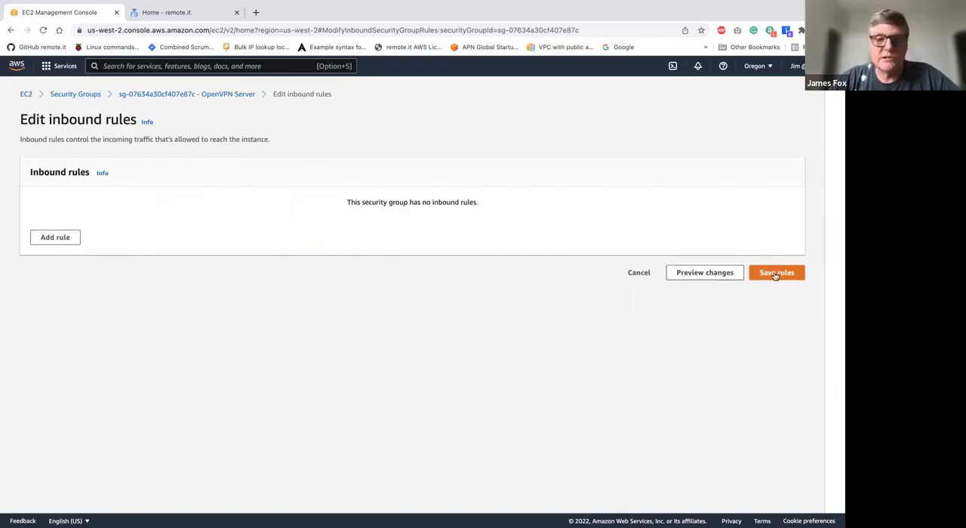
click(776, 273)
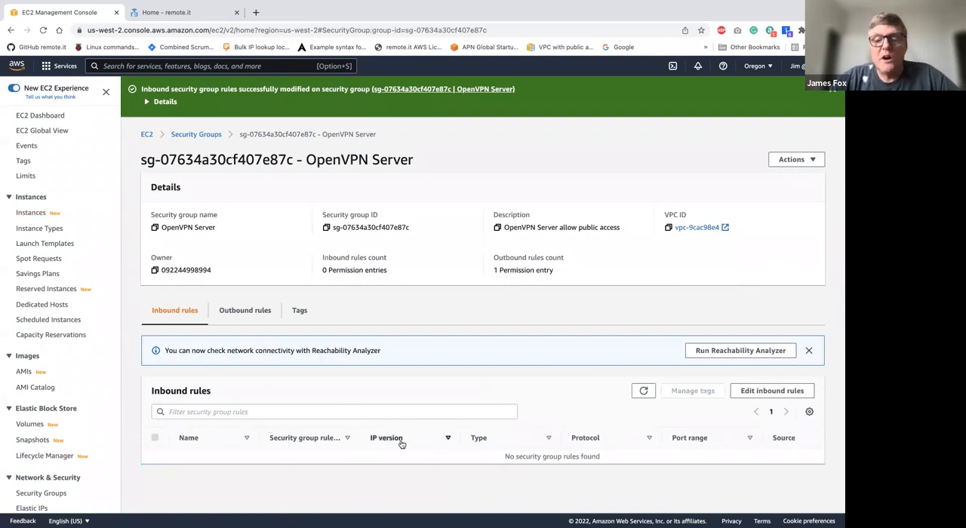
mouse_move(431, 403)
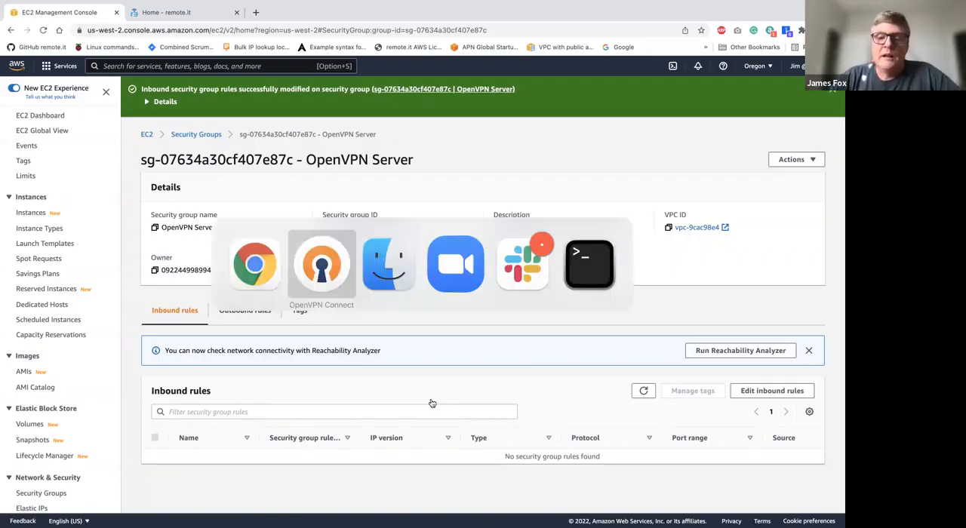
- Attempt an AWS_Public_IP connection in OpenVPN Connect, which fails and stays disconnected
click(321, 264)
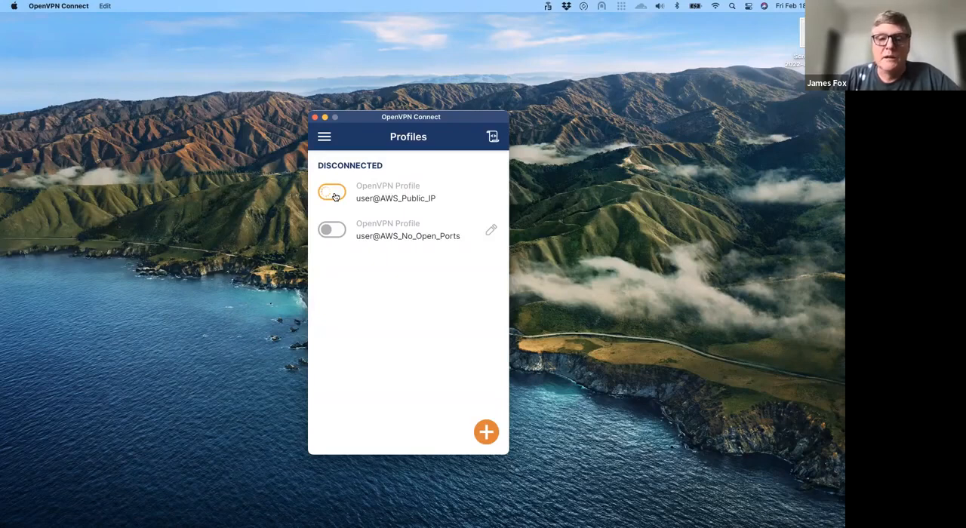
click(330, 192)
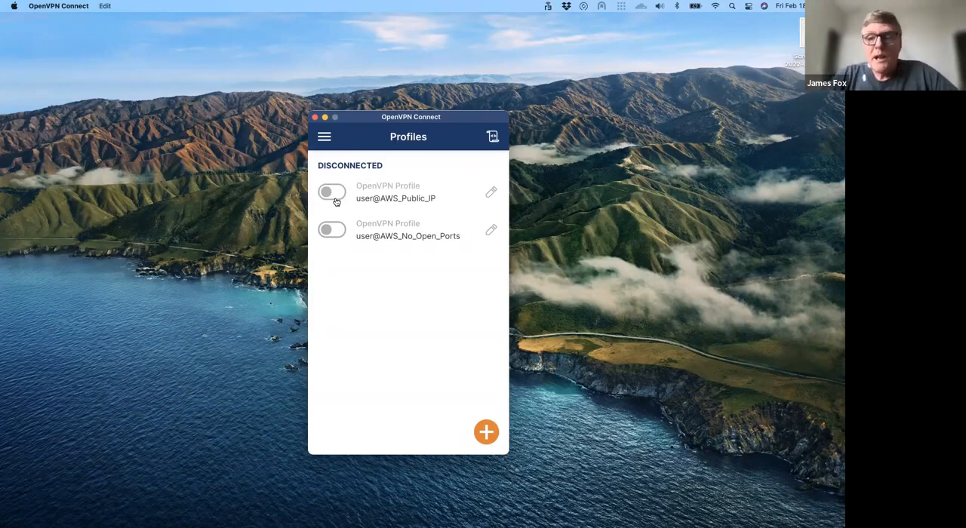
mouse_move(431, 85)
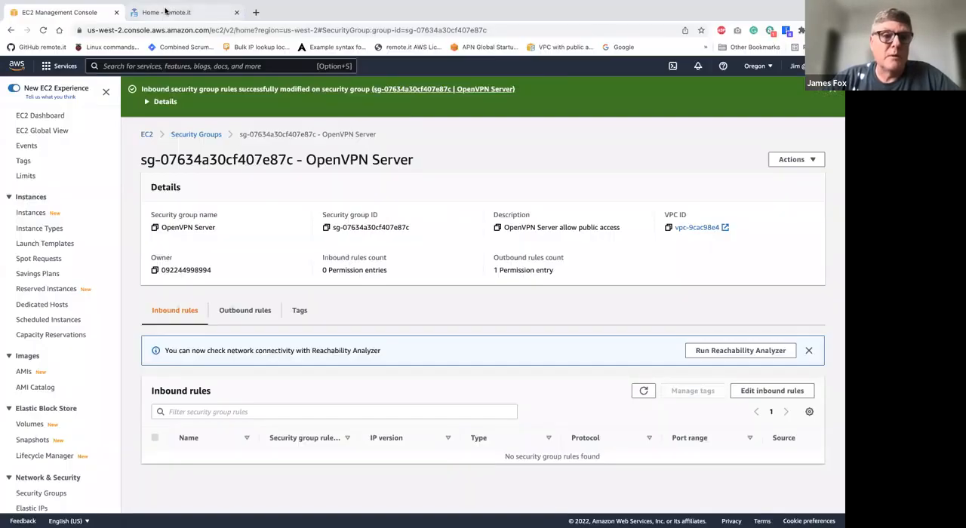
click(185, 12)
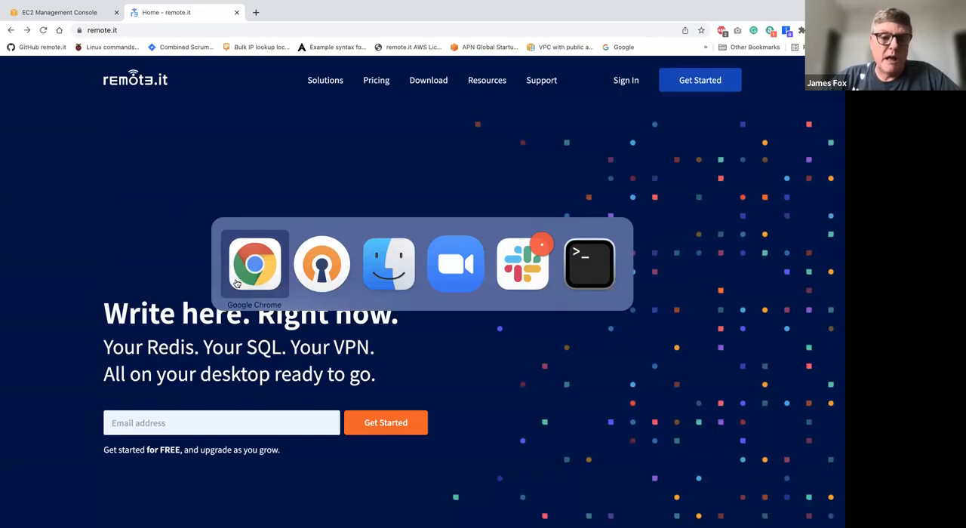
click(60, 12)
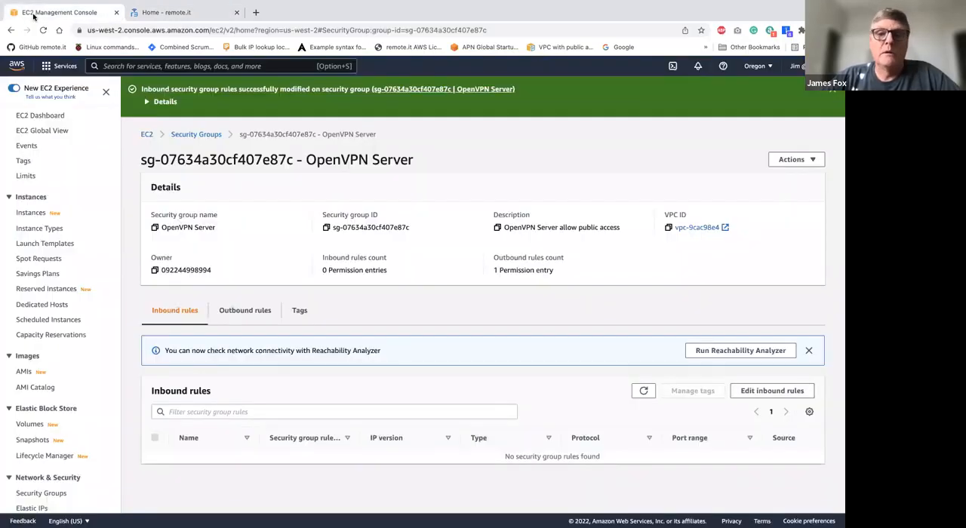
click(548, 6)
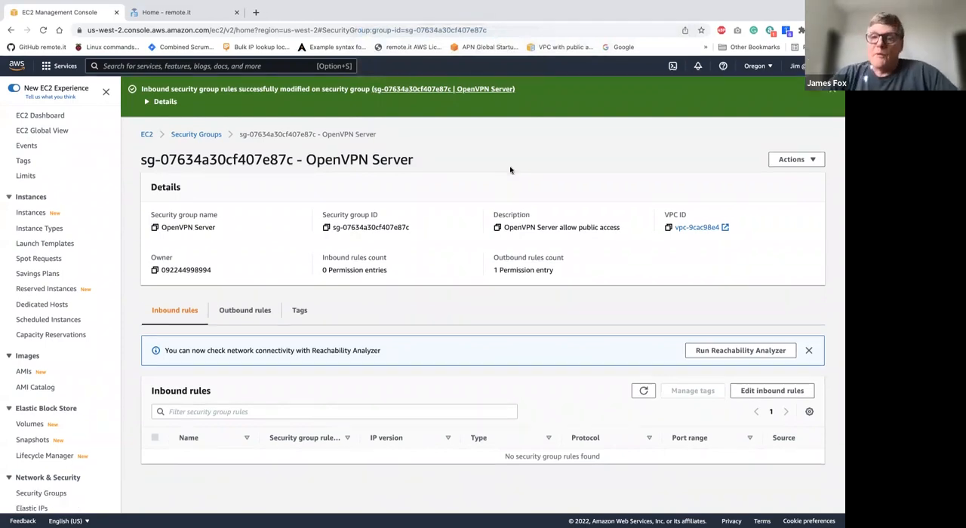
mouse_move(472, 175)
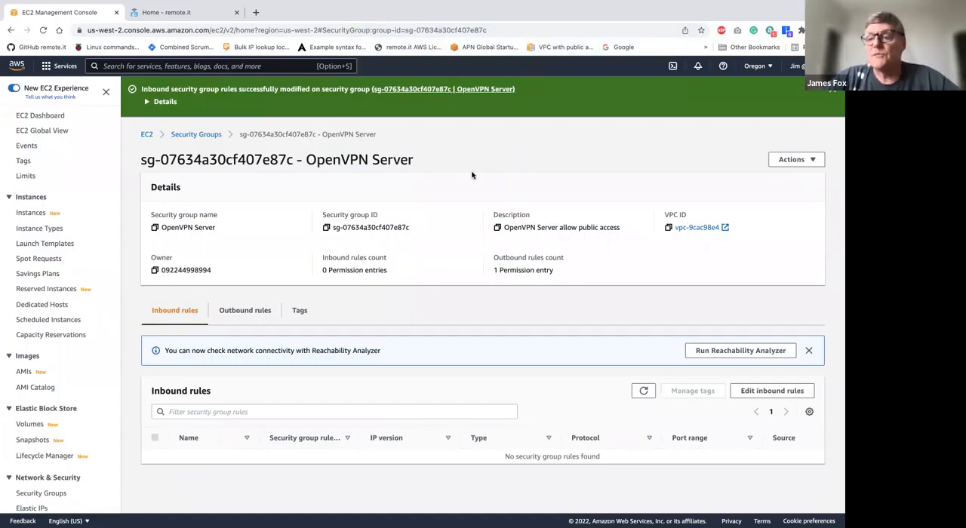
mouse_move(534, 434)
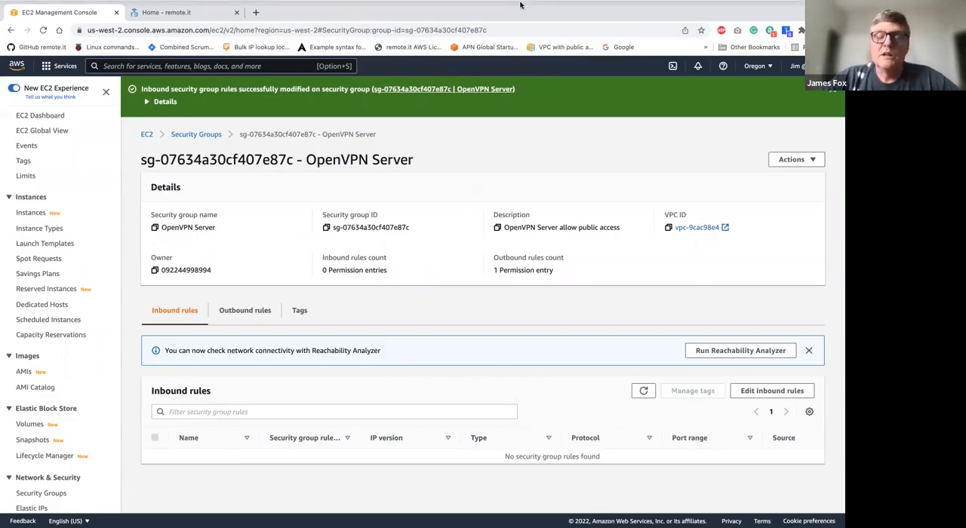
click(583, 6)
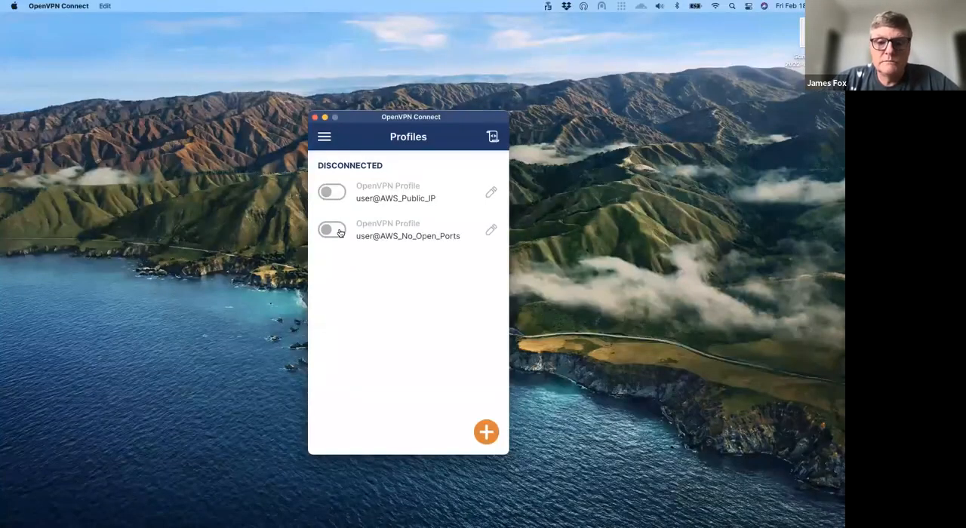
- Toggle on the user@AWS_No_Open_Ports profile until it shows Connected with live traffic
click(332, 229)
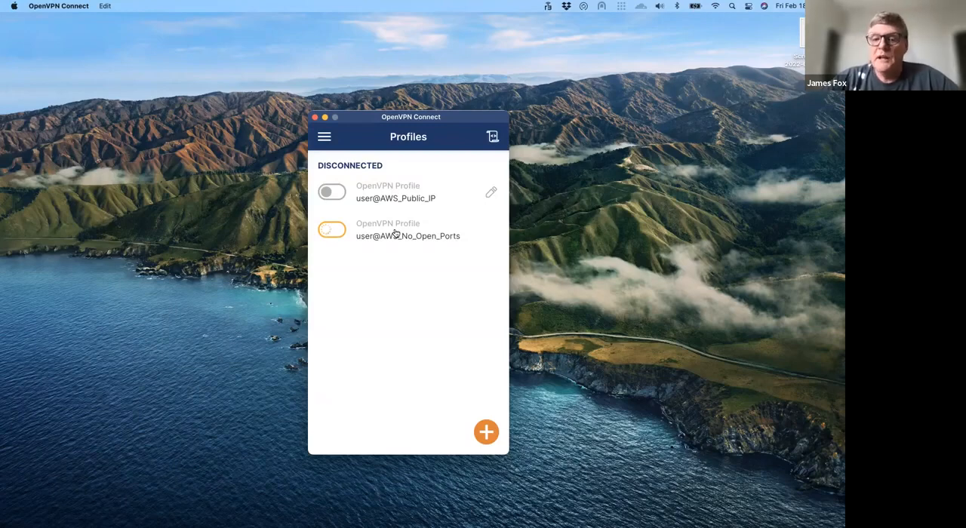
click(331, 230)
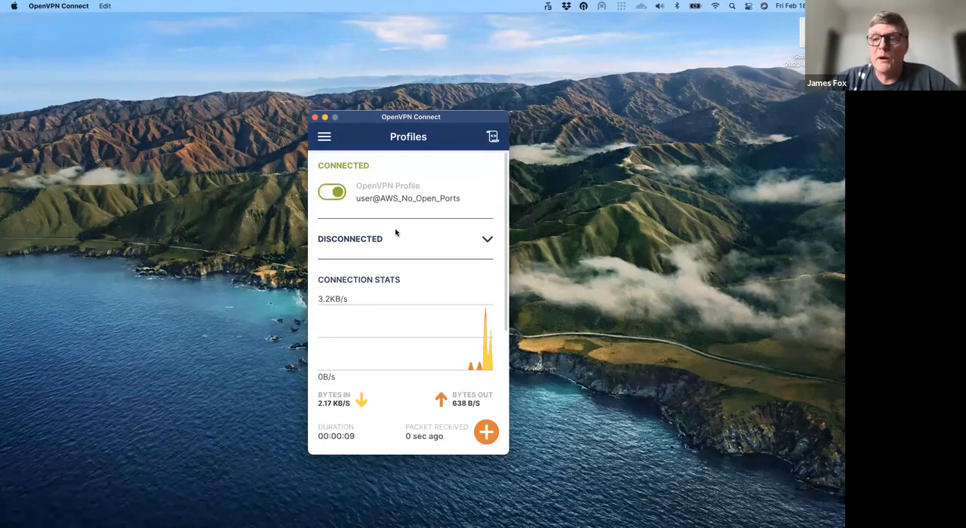